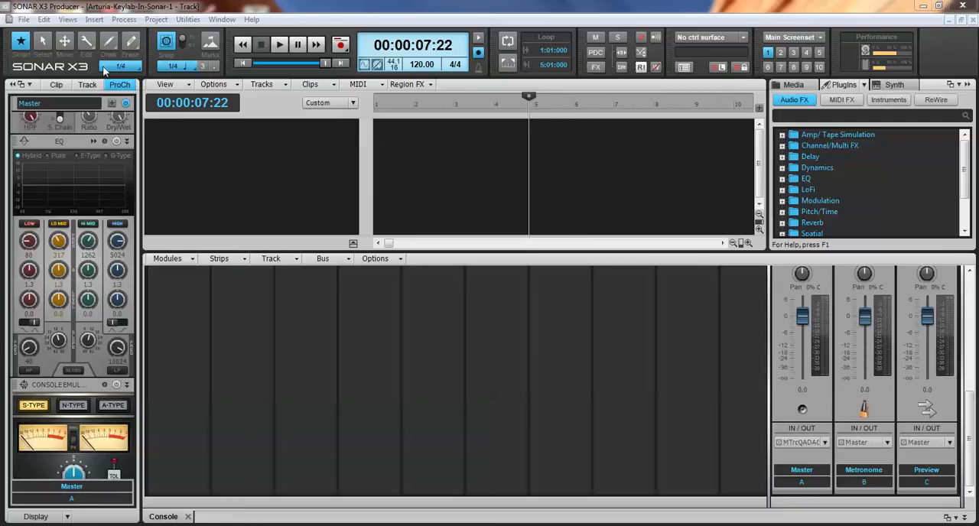
# - Browse the Edit and File menus and return to Edit to reach Preferences
pyautogui.click(43, 19)
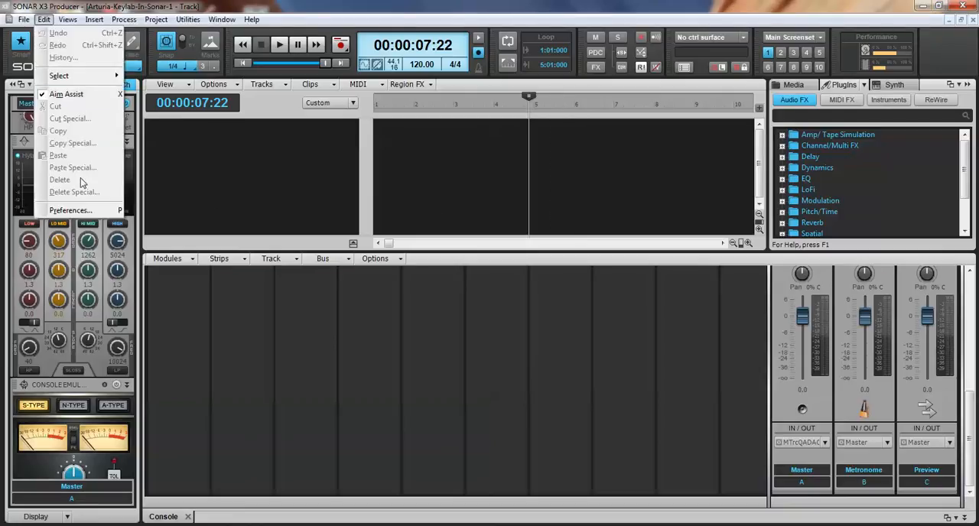
pyautogui.click(25, 19)
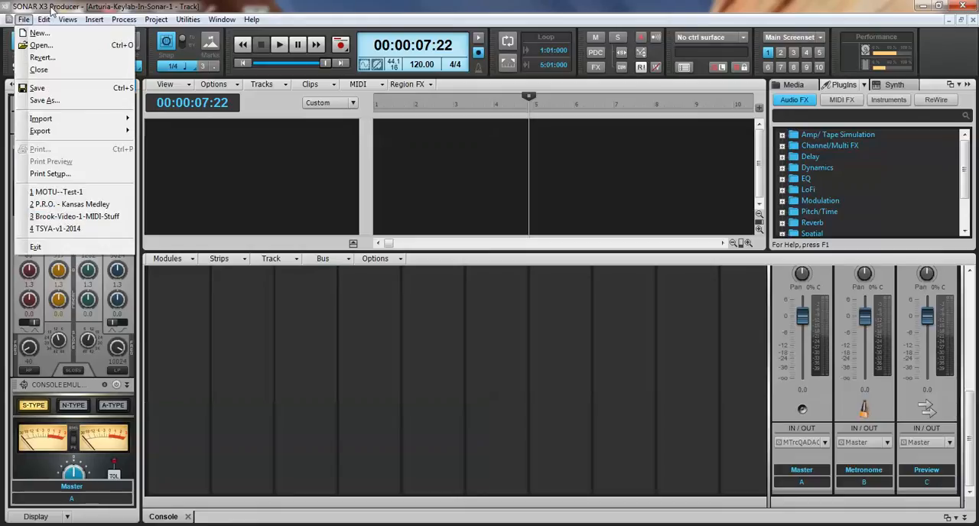
pyautogui.click(43, 18)
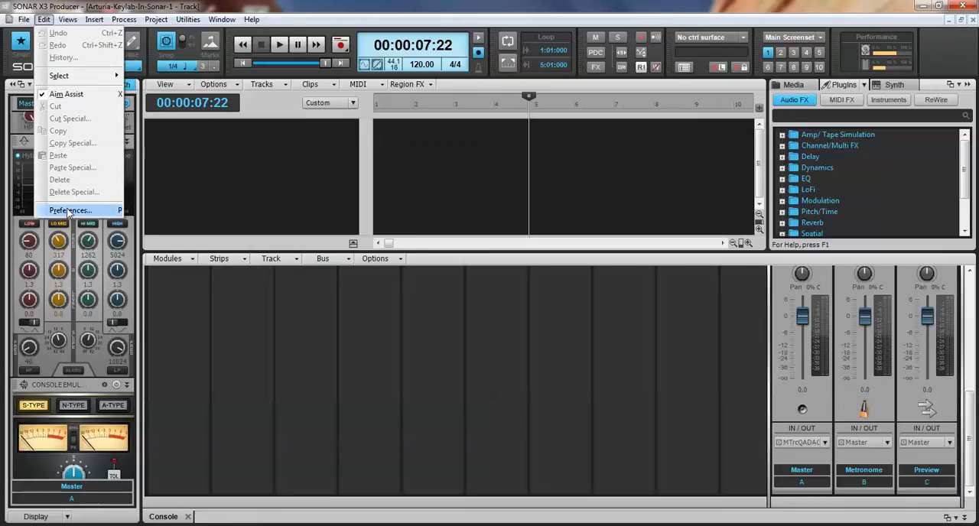
# - Review Audio and MIDI Devices in Preferences, keep KeyLab 61 and 2-MTrack External enabled, and close
pyautogui.click(71, 211)
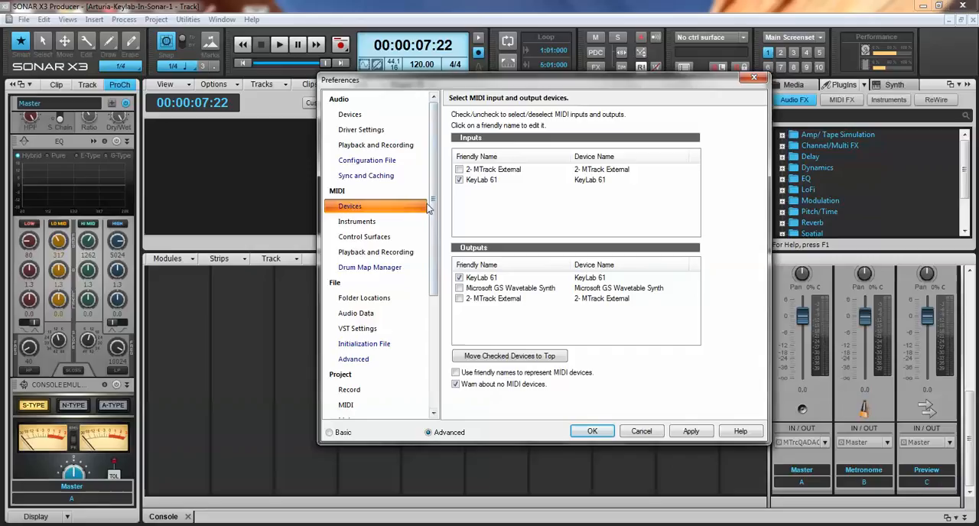
pyautogui.click(349, 113)
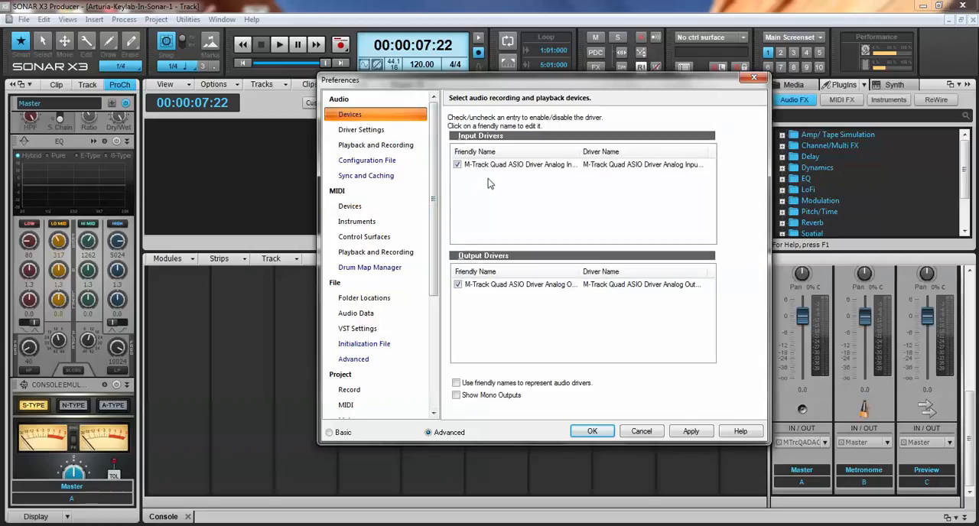
pyautogui.moveTo(621, 222)
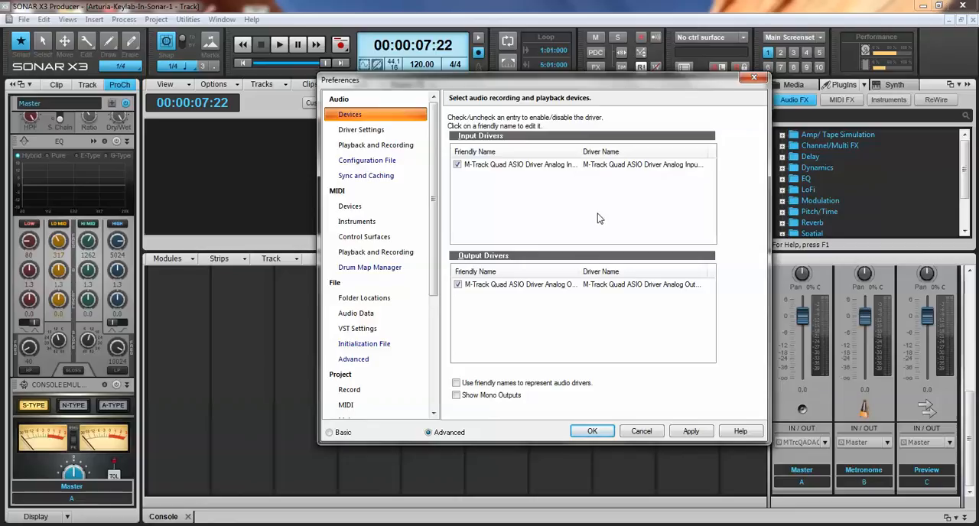
pyautogui.moveTo(408, 211)
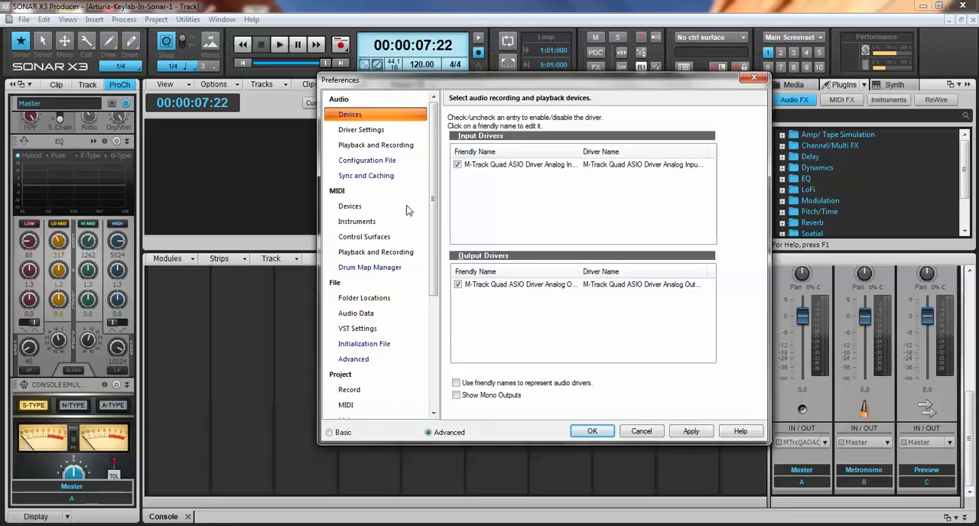
pyautogui.click(348, 204)
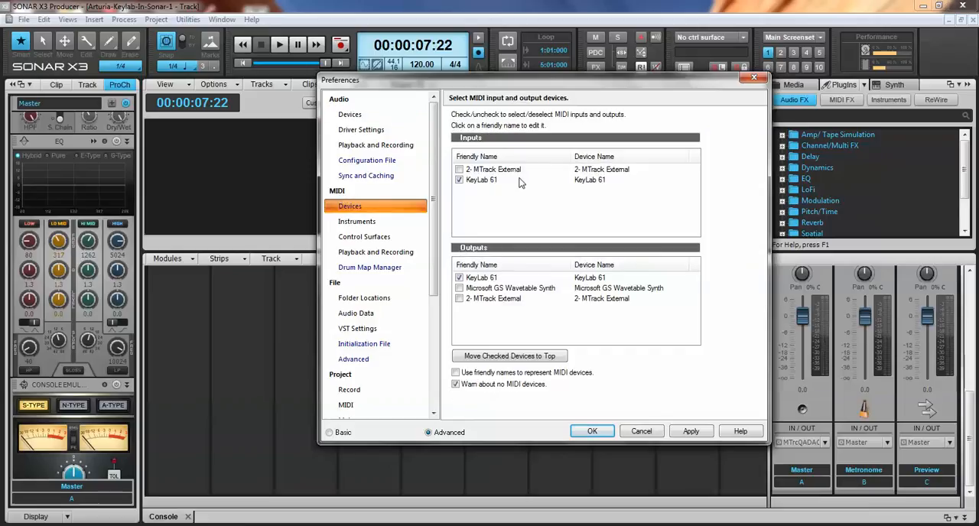
pyautogui.moveTo(511, 186)
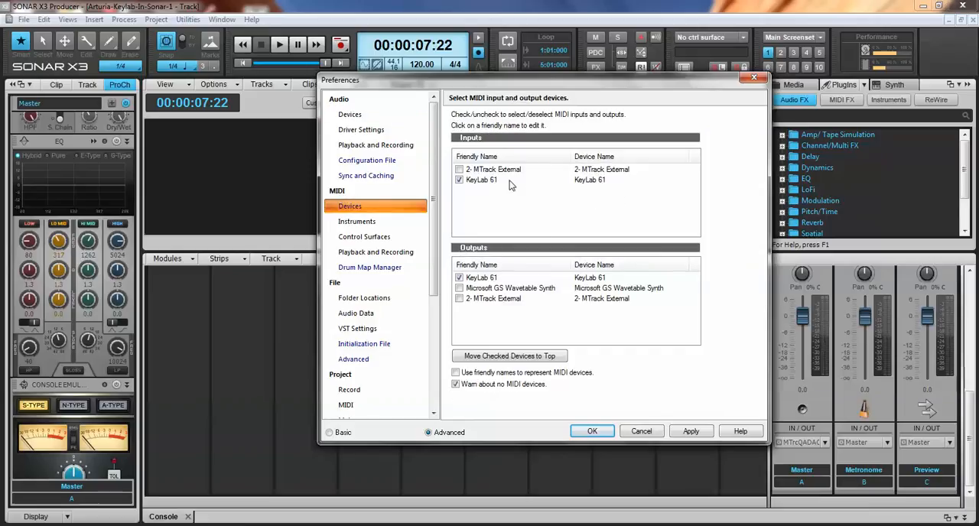
pyautogui.click(459, 168)
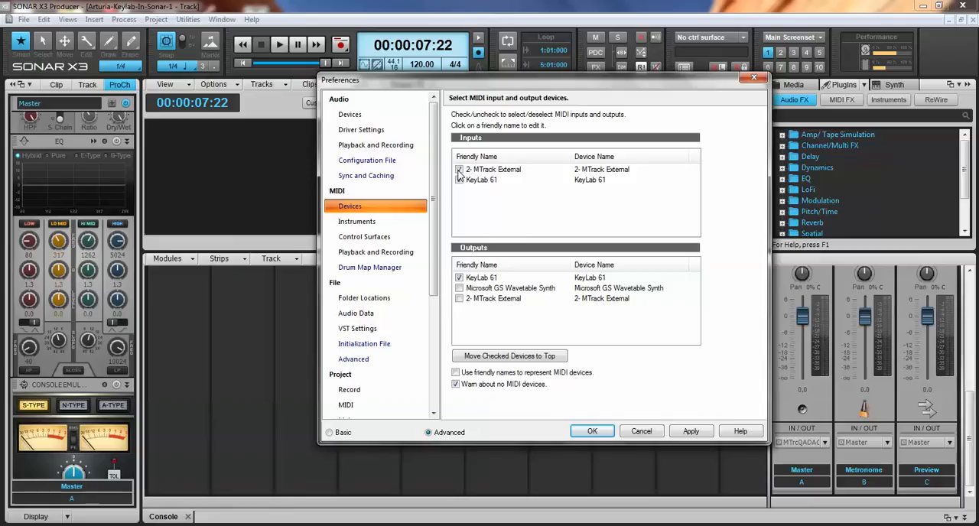
pyautogui.click(459, 168)
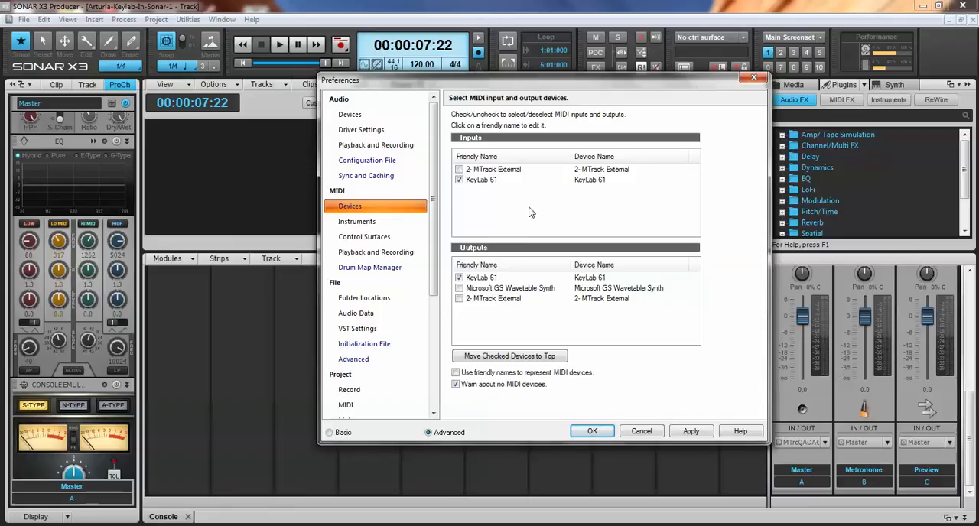
pyautogui.moveTo(633, 410)
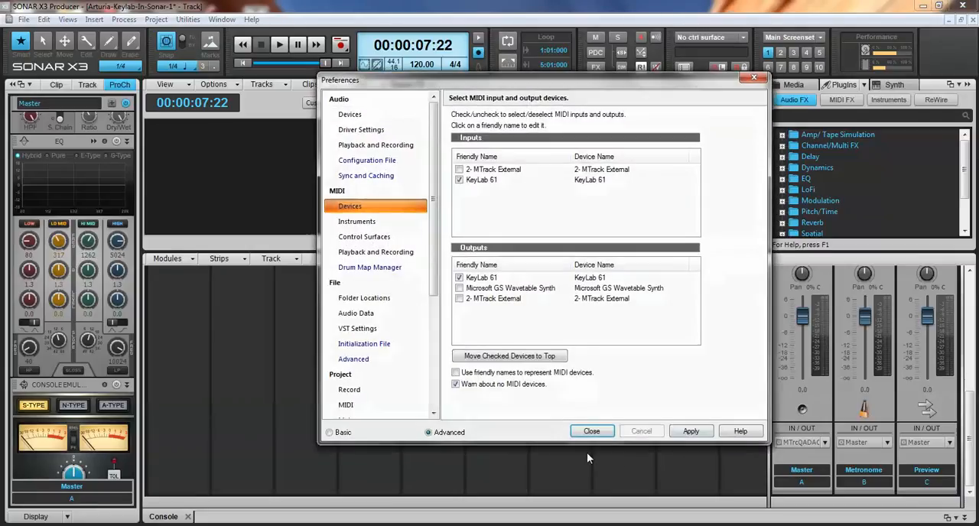
pyautogui.click(590, 431)
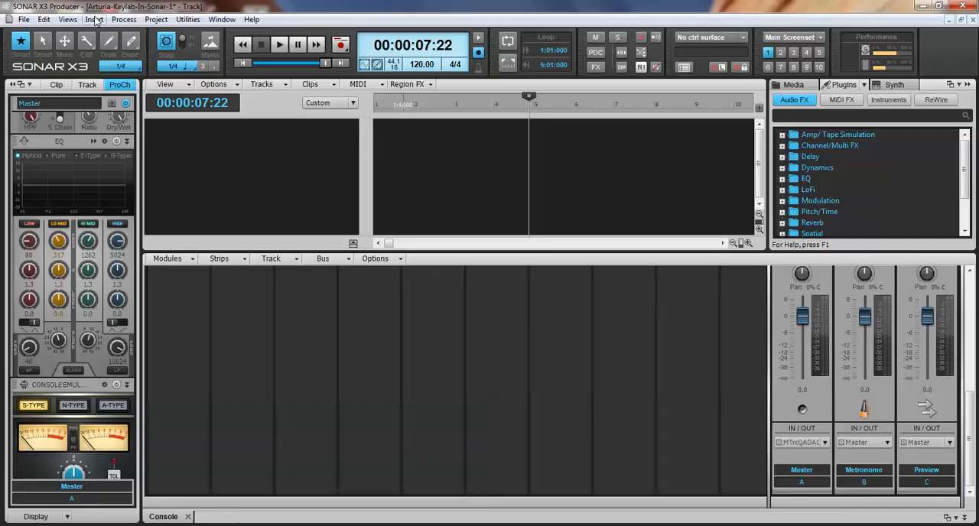
# - Show the Insert menu's Soft Synth > VST2 instrument list containing Analog Lab
pyautogui.click(95, 18)
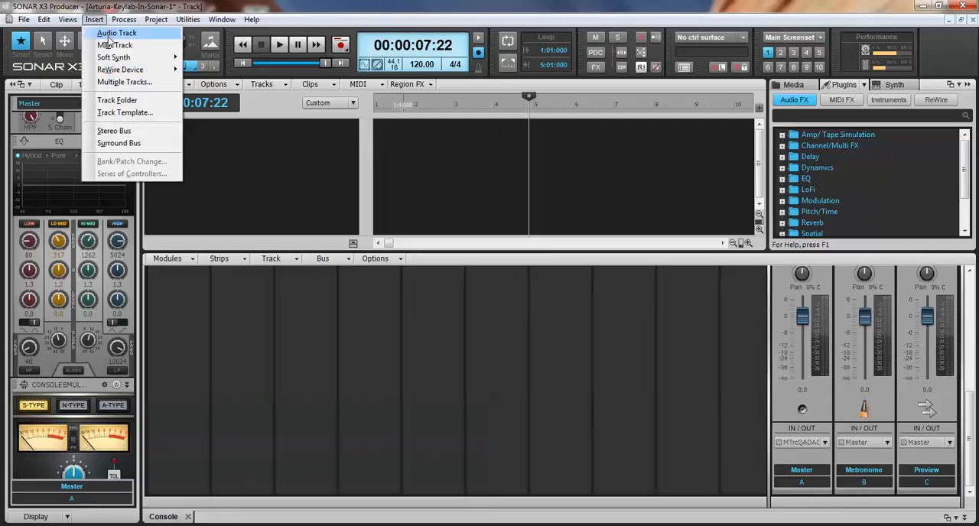
pyautogui.moveTo(113, 58)
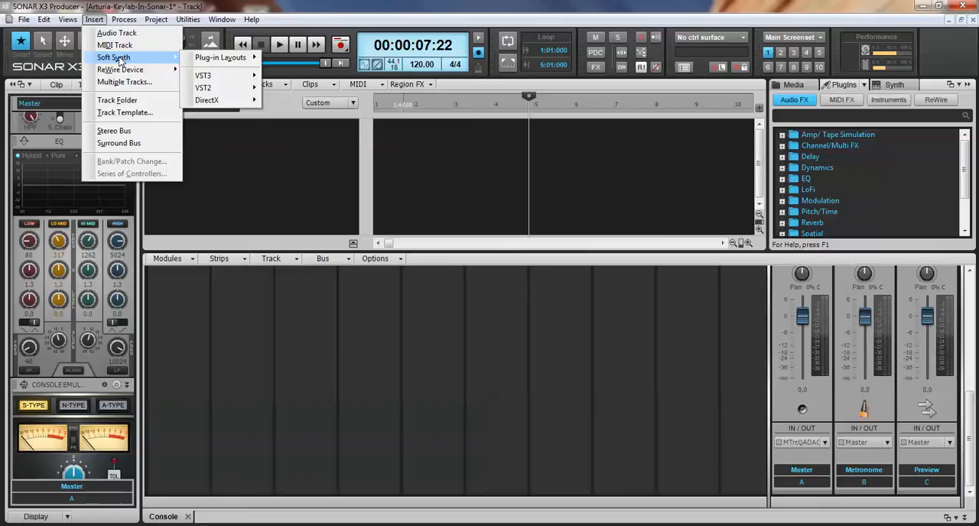
pyautogui.moveTo(220, 58)
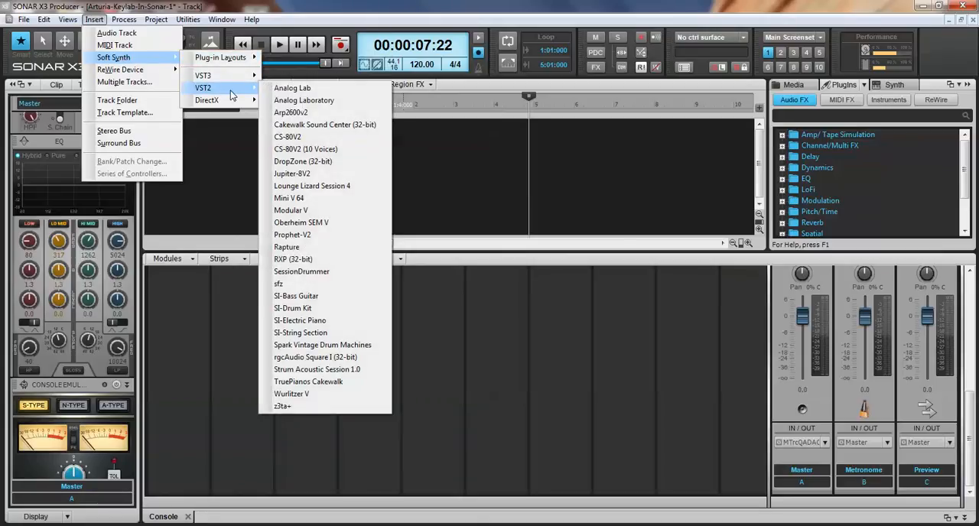
pyautogui.moveTo(222, 75)
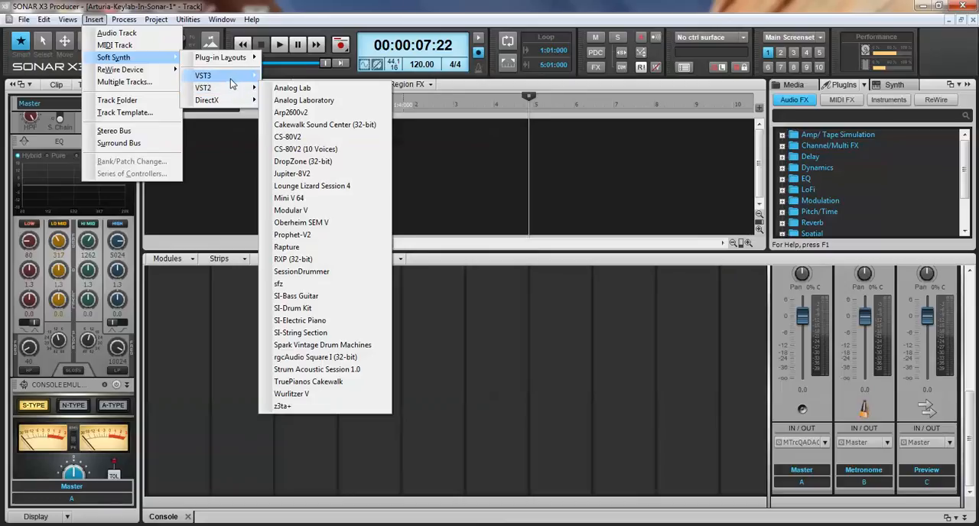
pyautogui.moveTo(203, 88)
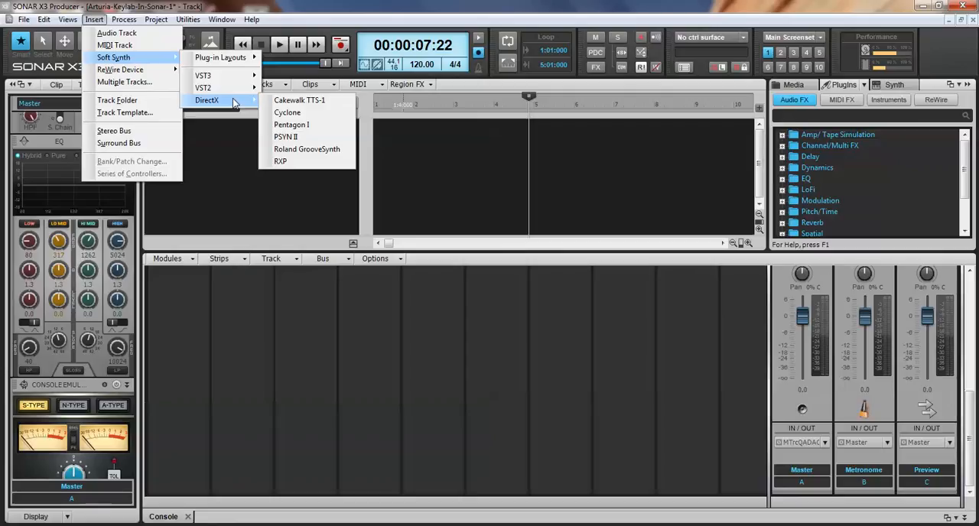
pyautogui.moveTo(222, 87)
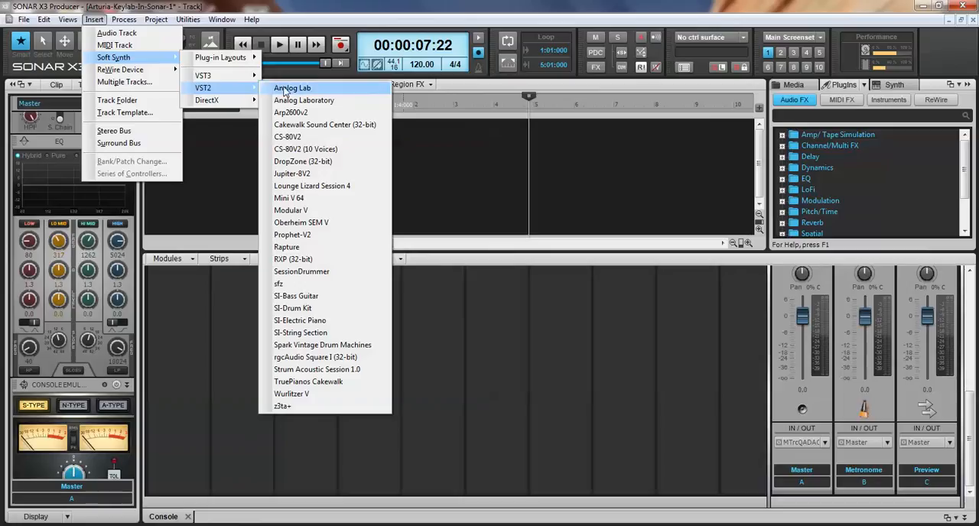
pyautogui.moveTo(266, 92)
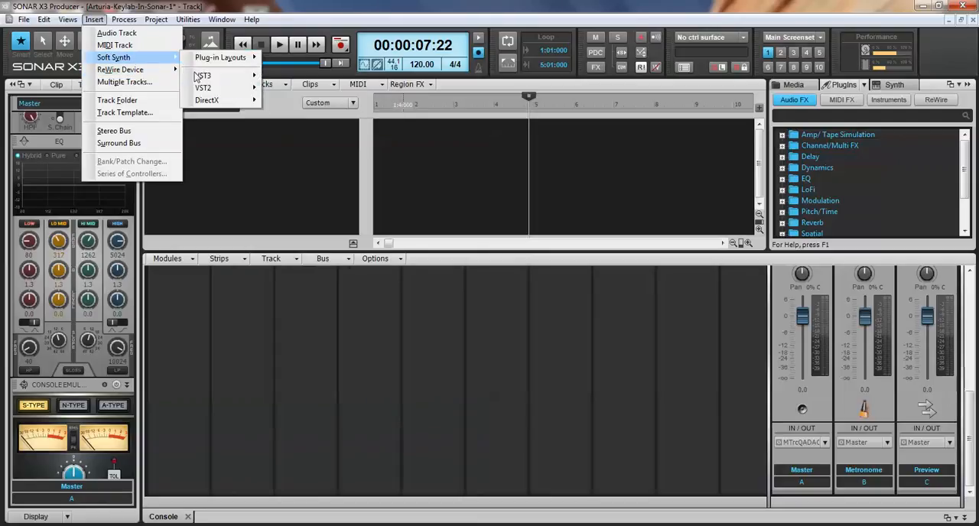
pyautogui.moveTo(203, 87)
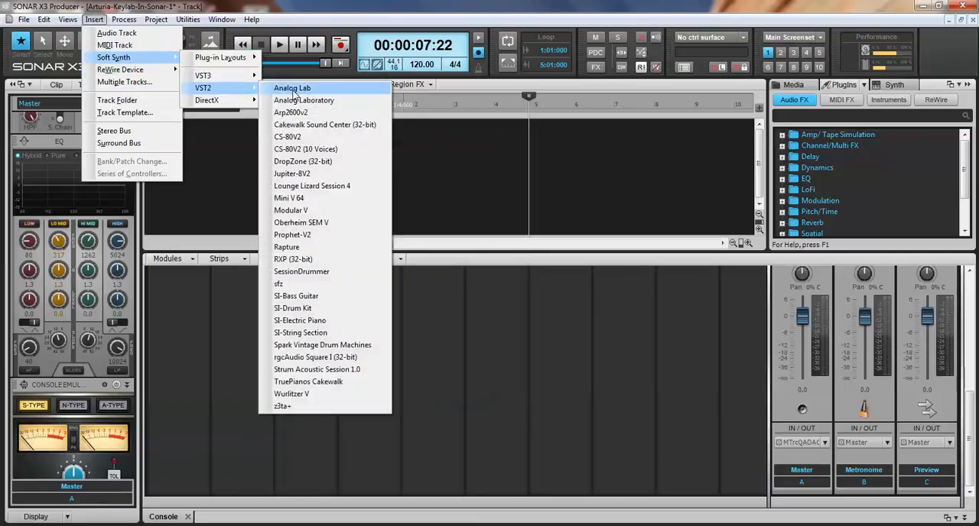
# - Insert Analog Lab with the Synth Track Folder option ticked and confirm with OK
pyautogui.click(292, 87)
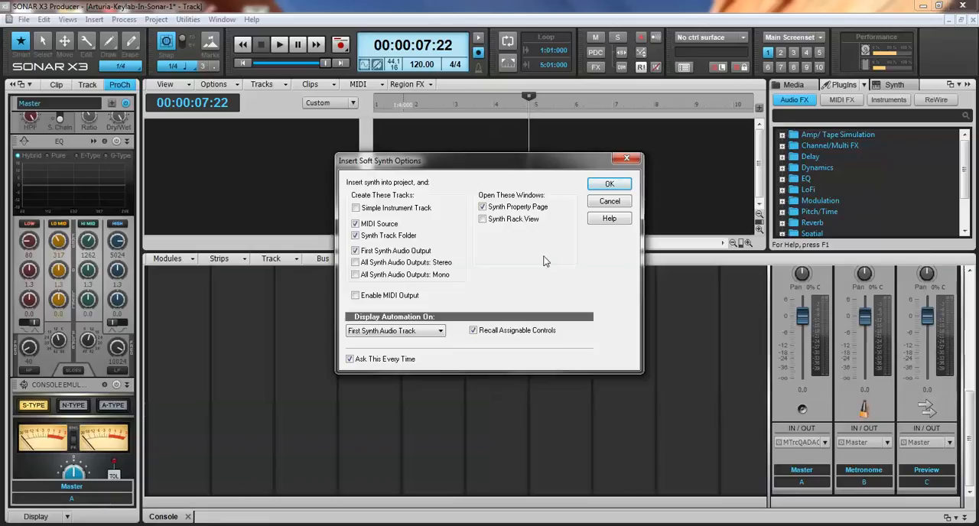
pyautogui.moveTo(413, 236)
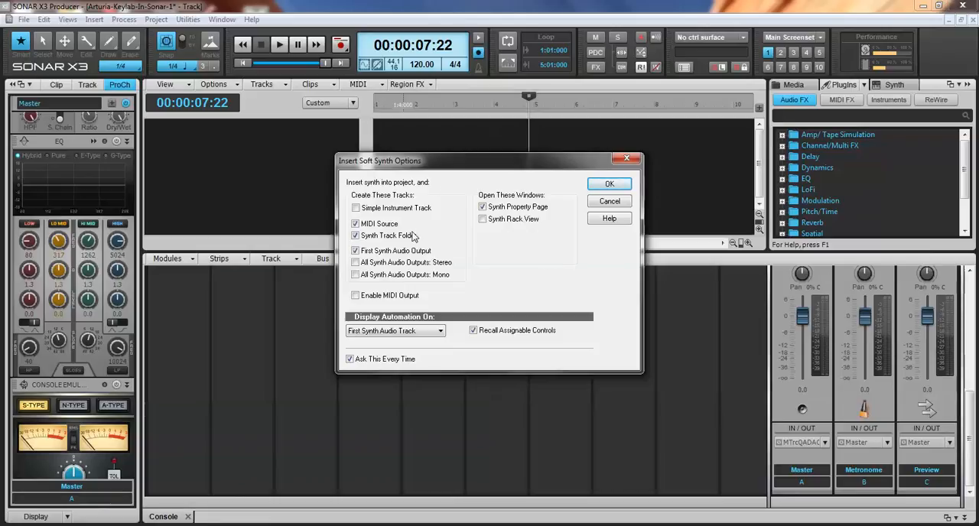
pyautogui.click(354, 236)
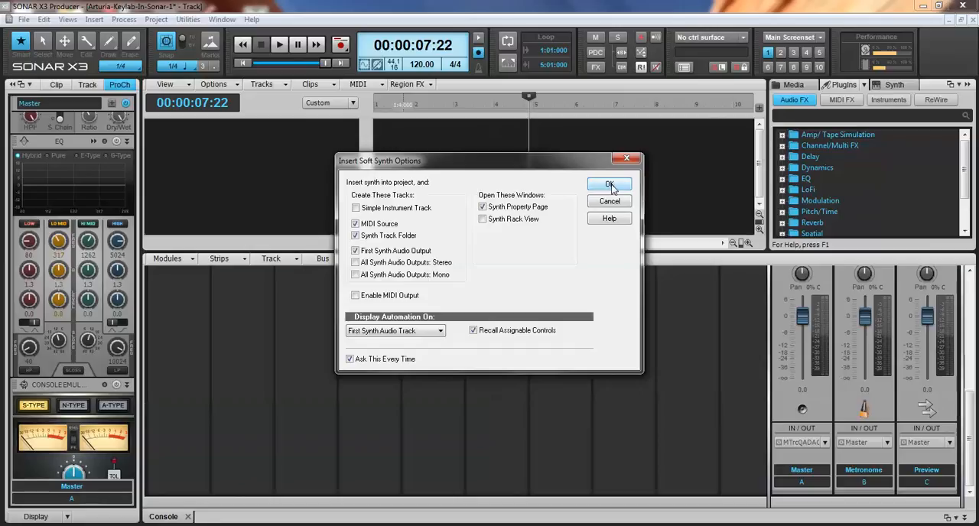
pyautogui.click(609, 184)
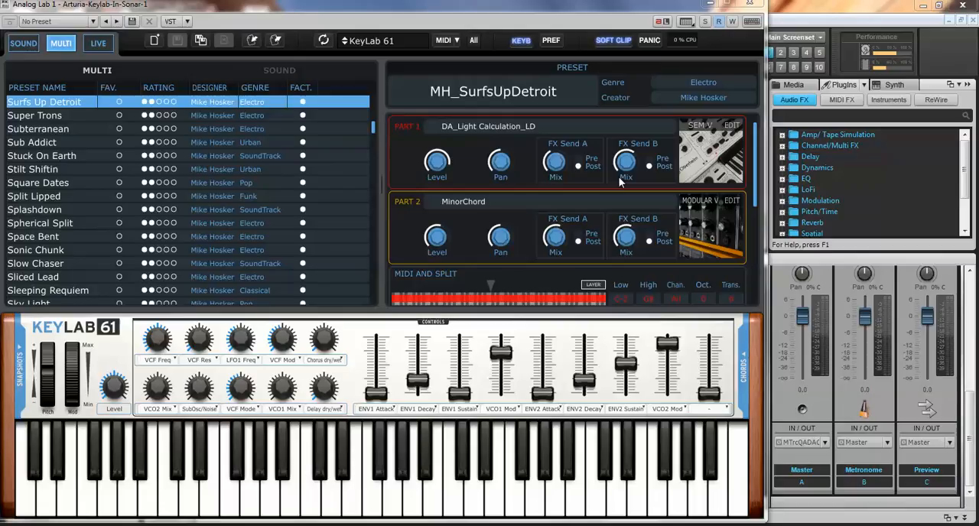
pyautogui.moveTo(474, 496)
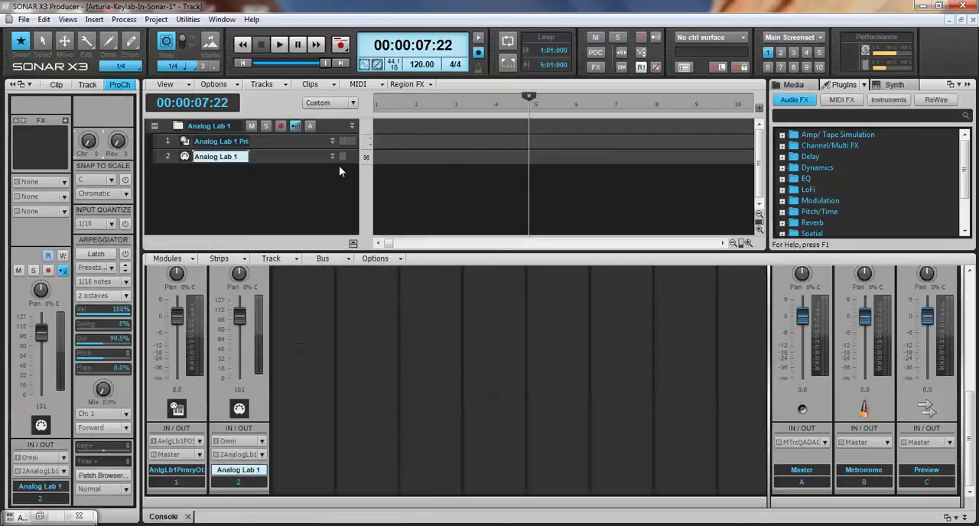
# - Close the Analog Lab plug-in window to reveal the Analog Lab 1 track folder
pyautogui.doubleClick(221, 141)
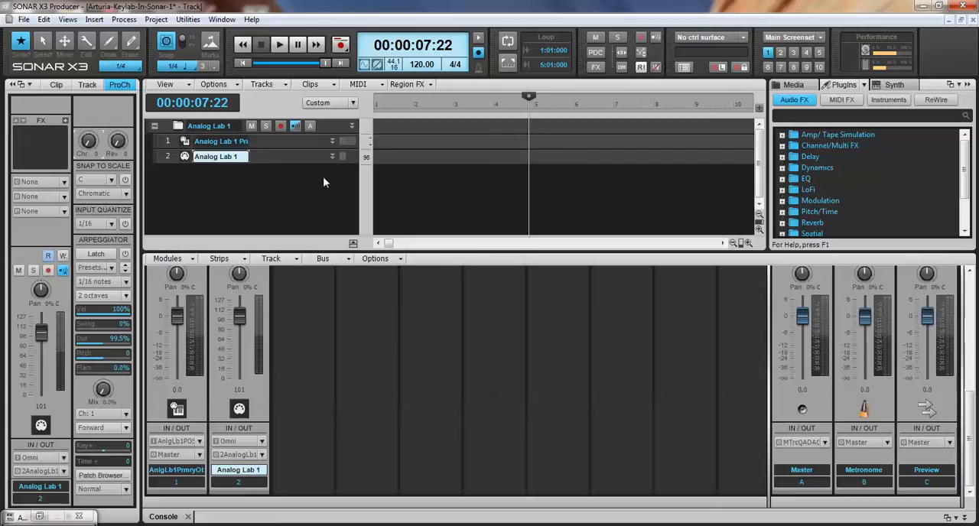
pyautogui.moveTo(793, 84)
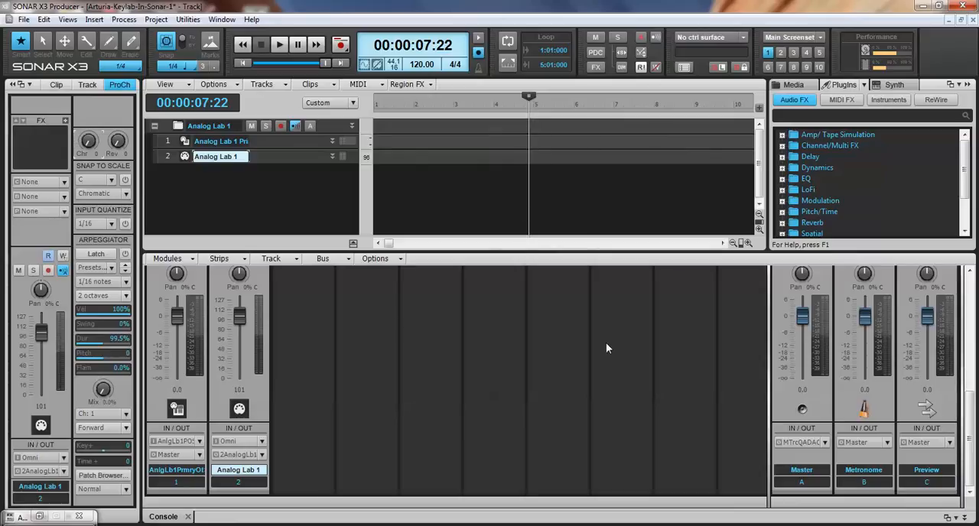
pyautogui.moveTo(554, 440)
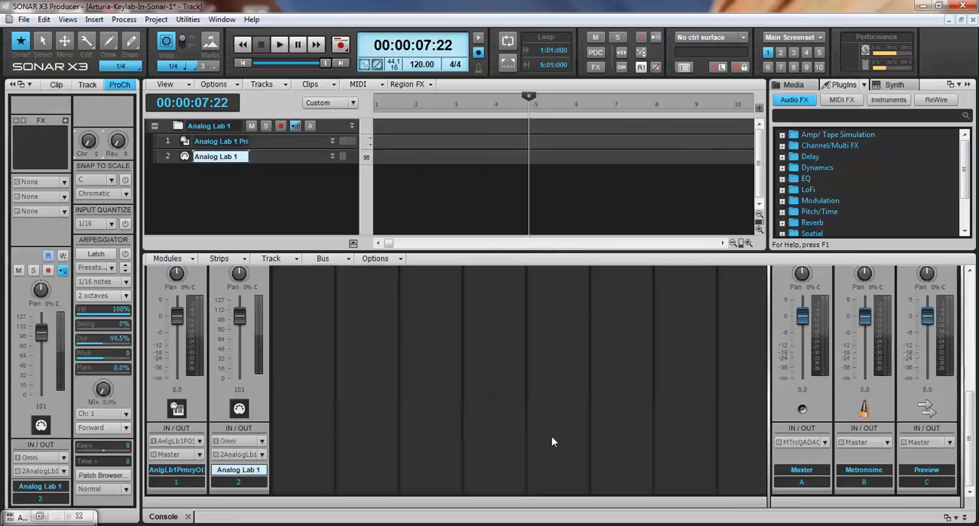
pyautogui.moveTo(31, 469)
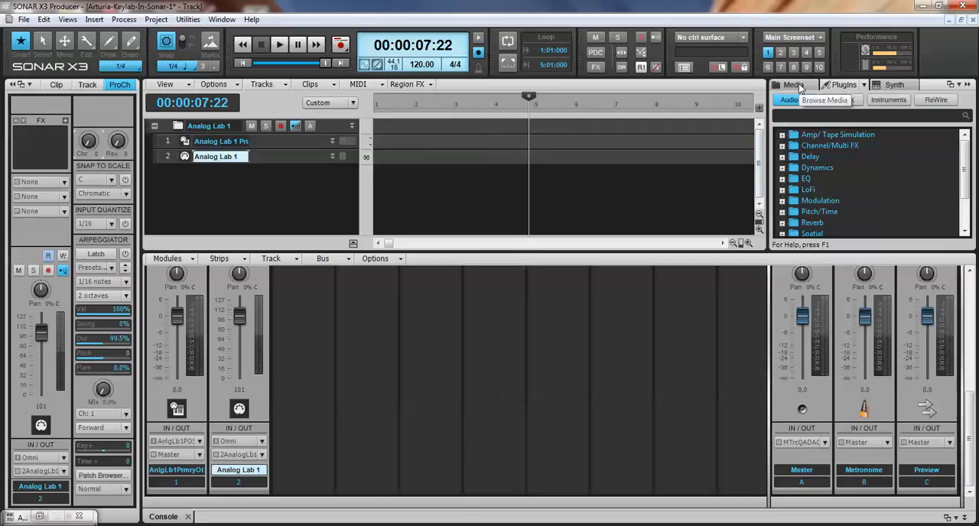
# - Show the Synth Rack listing Analog Lab 1 with its stereo primary output
pyautogui.click(841, 84)
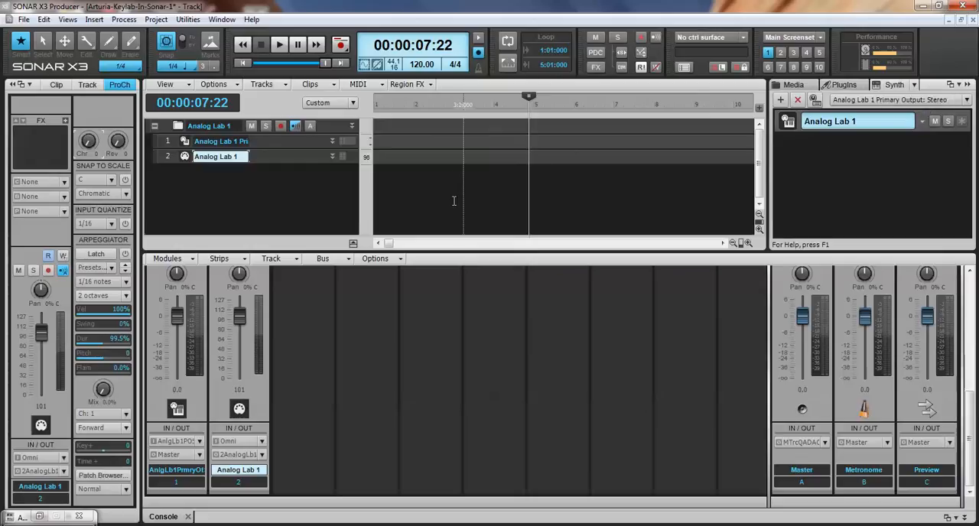
pyautogui.click(453, 202)
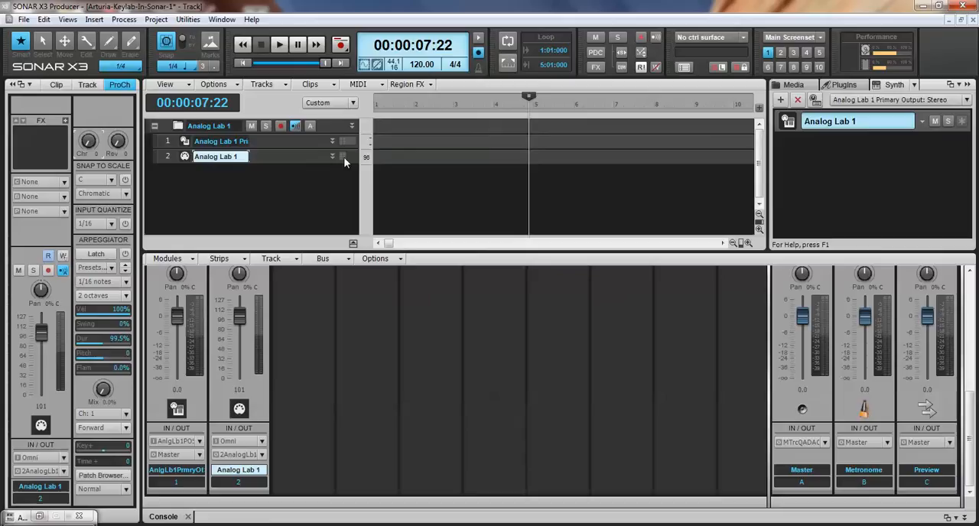
# - Expand the Analog Lab 1 MIDI and audio track headers to full size
pyautogui.click(332, 156)
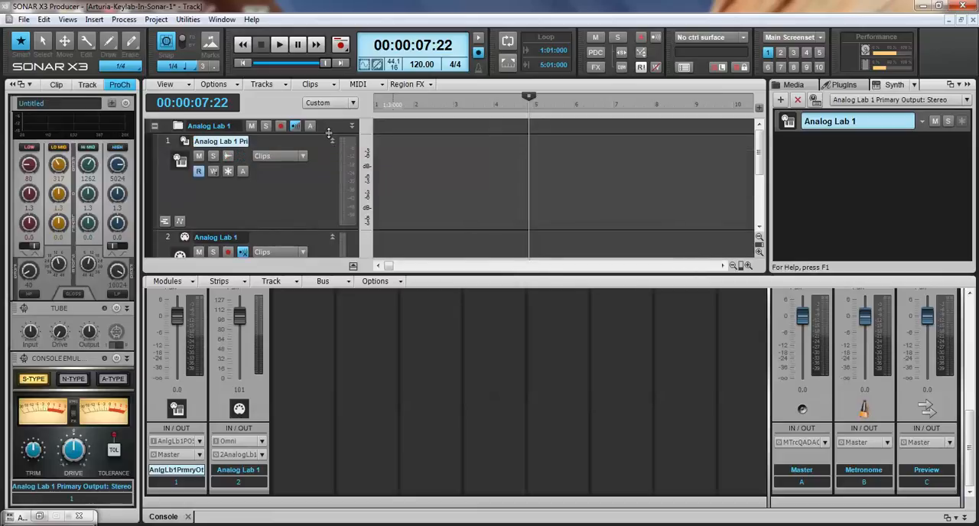
# - Switch Track Controls from Custom to I/O and show the MIDI track's input choices
pyautogui.click(329, 103)
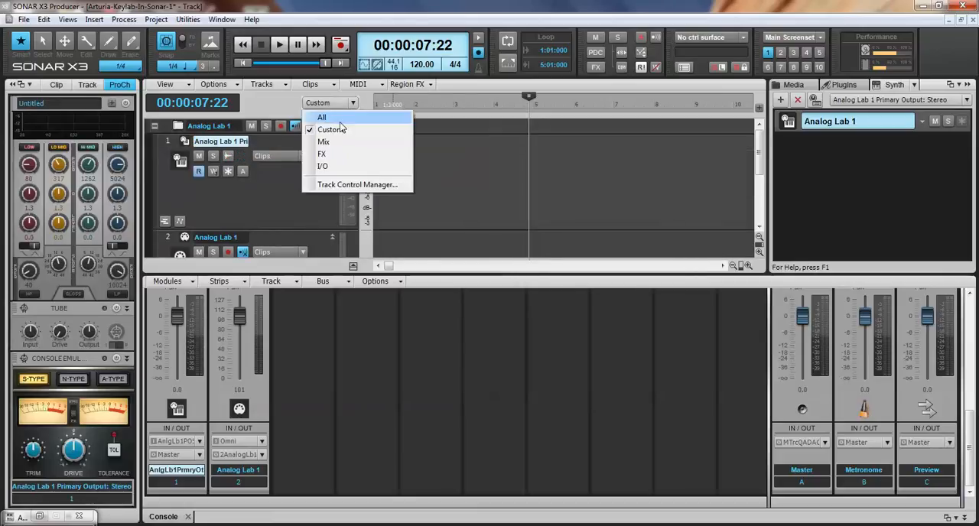
pyautogui.click(321, 165)
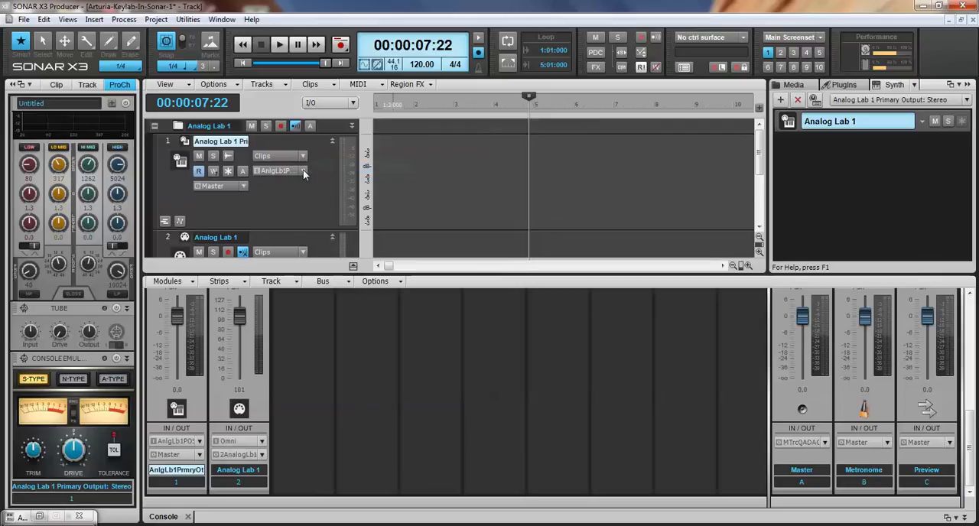
pyautogui.click(303, 172)
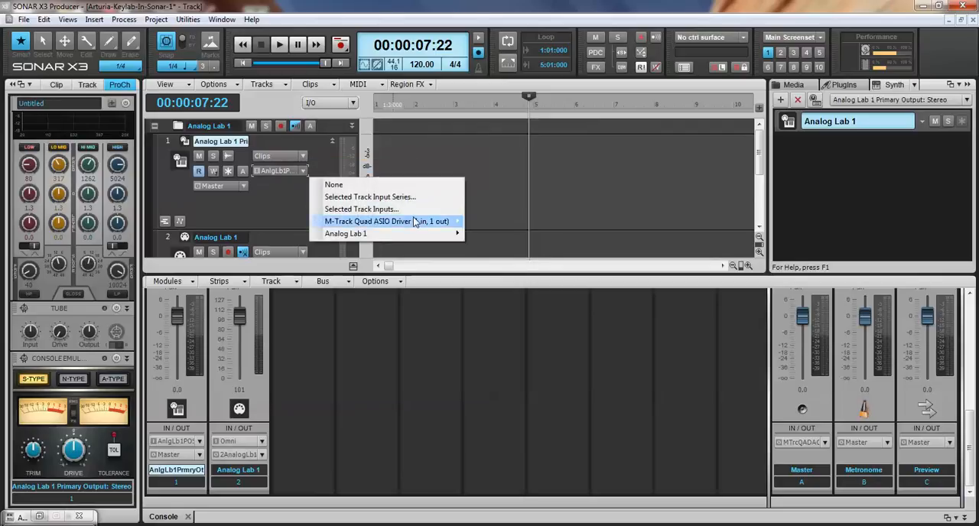
pyautogui.moveTo(428, 223)
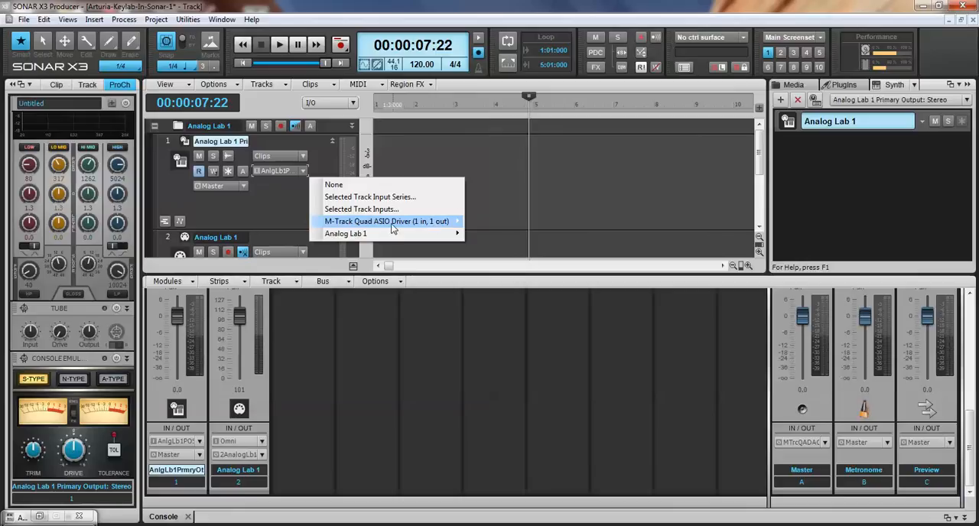
pyautogui.moveTo(420, 223)
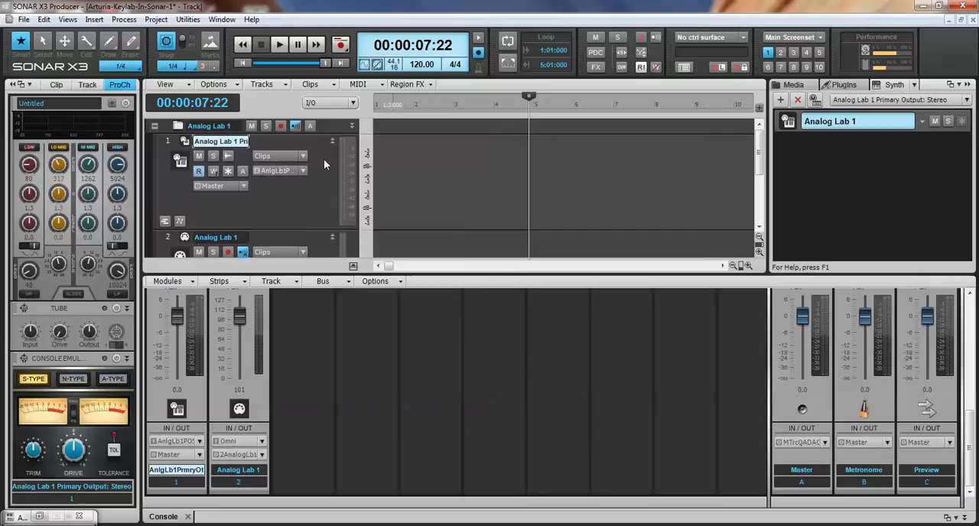
pyautogui.moveTo(333, 144)
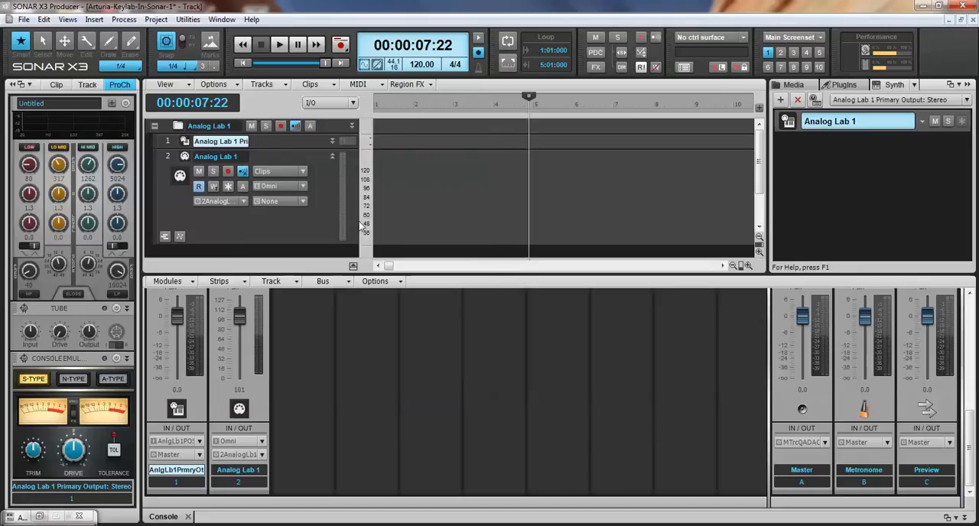
pyautogui.moveTo(334, 160)
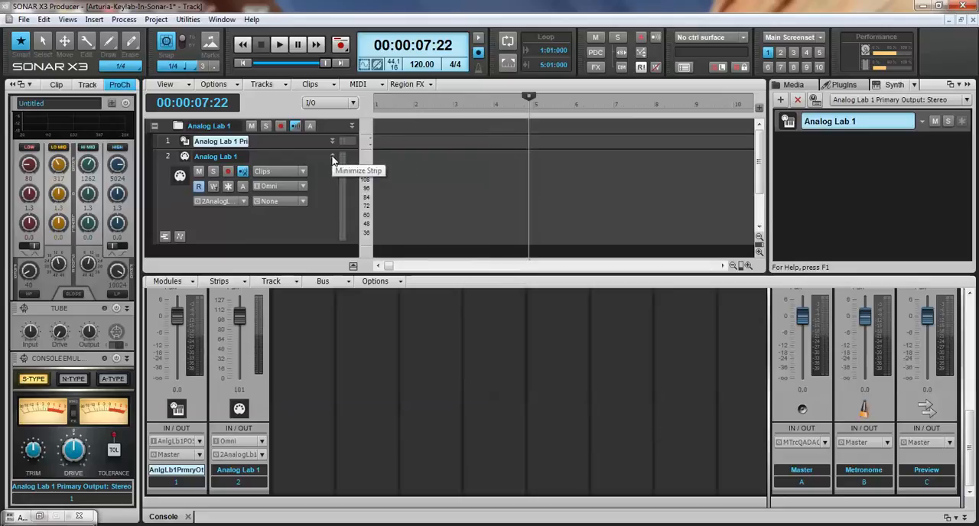